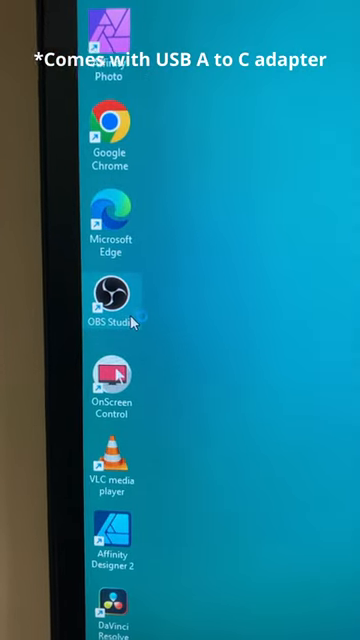
Launch OBS Studio from its desktop shortcut to show the scene, sources and audio mixer.
double_click(113, 305)
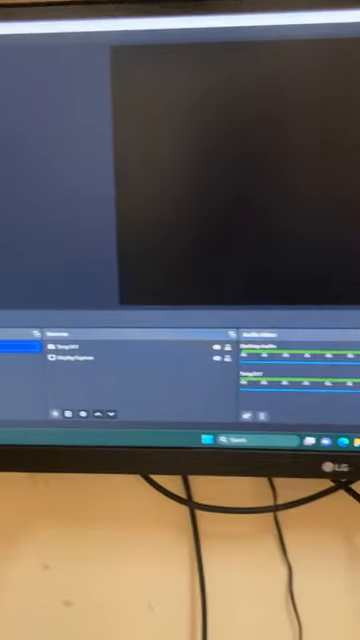